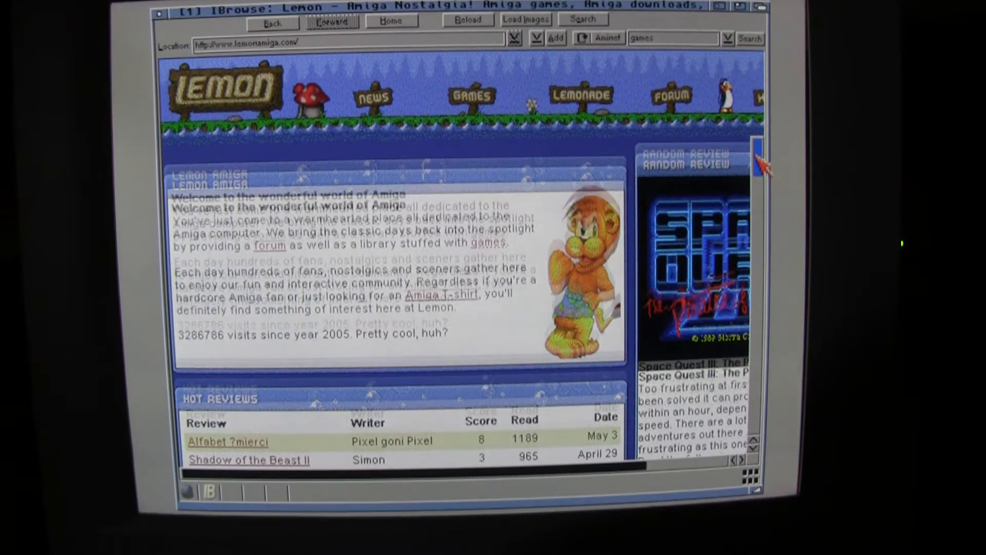
Scroll the English Amiga Board and follow the link into the News forum thread list.
{"action": "scroll", "scroll_direction": "down", "scroll_amount": 3}
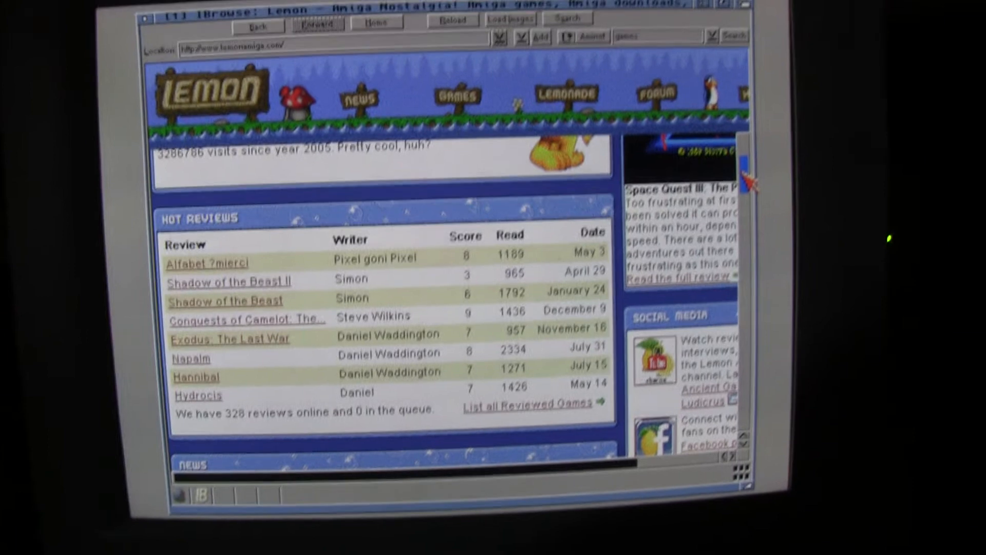
{"action": "scroll", "scroll_direction": "down", "scroll_amount": 3}
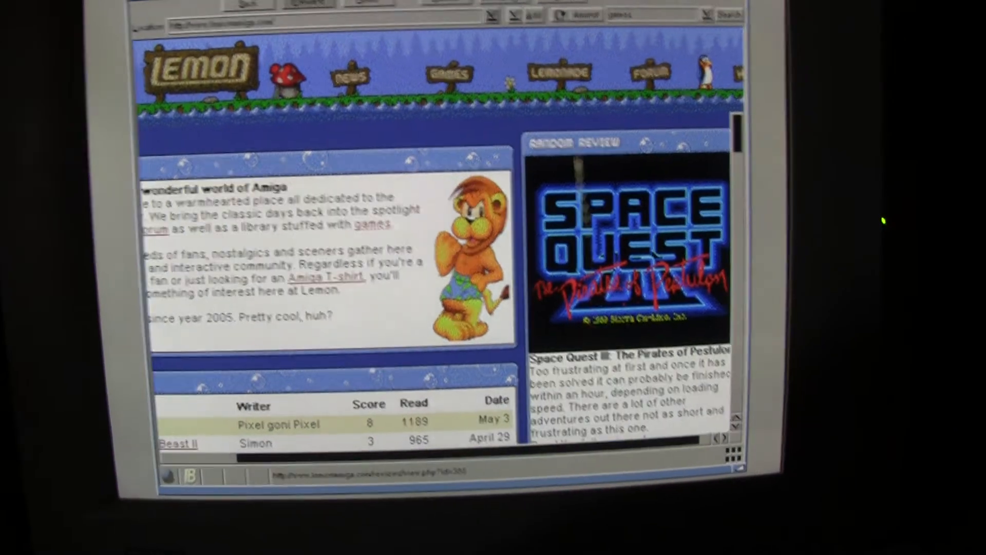
{"action": "left_click", "coordinate": [640, 72]}
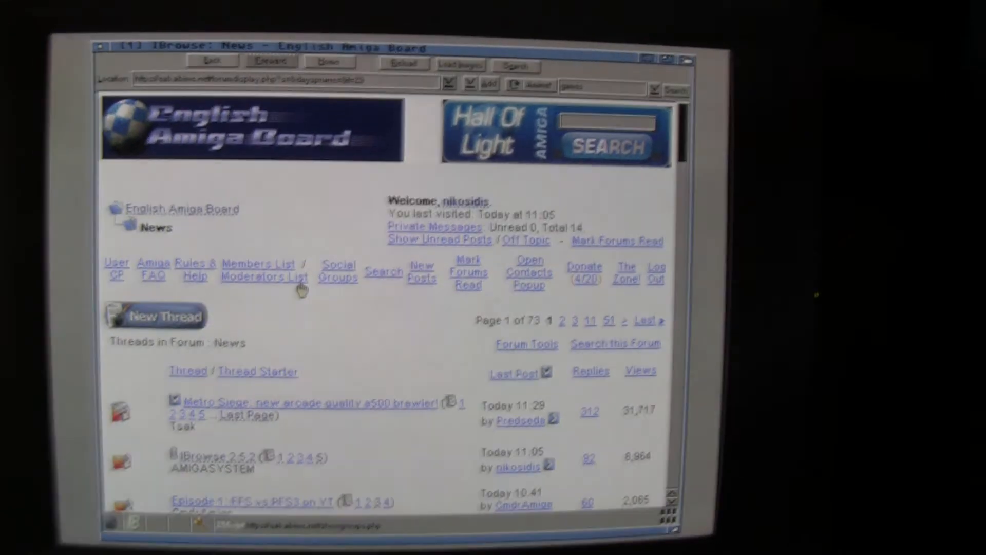
{"action": "scroll", "scroll_direction": "down", "scroll_amount": 3}
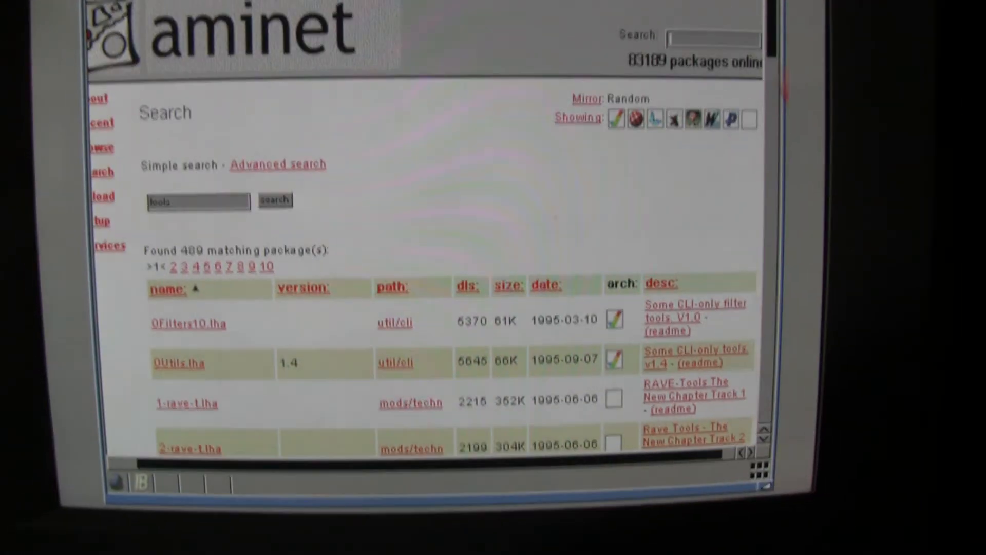
Scroll Aminet's 'tools' search results and sort them by the date column.
{"action": "scroll", "scroll_direction": "down", "scroll_amount": 3}
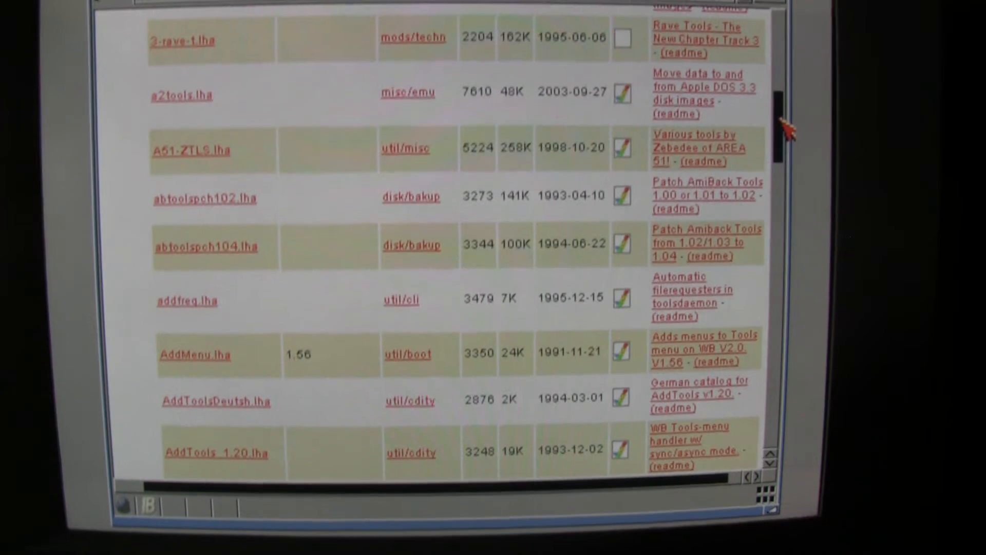
{"action": "scroll", "scroll_direction": "down", "scroll_amount": 3}
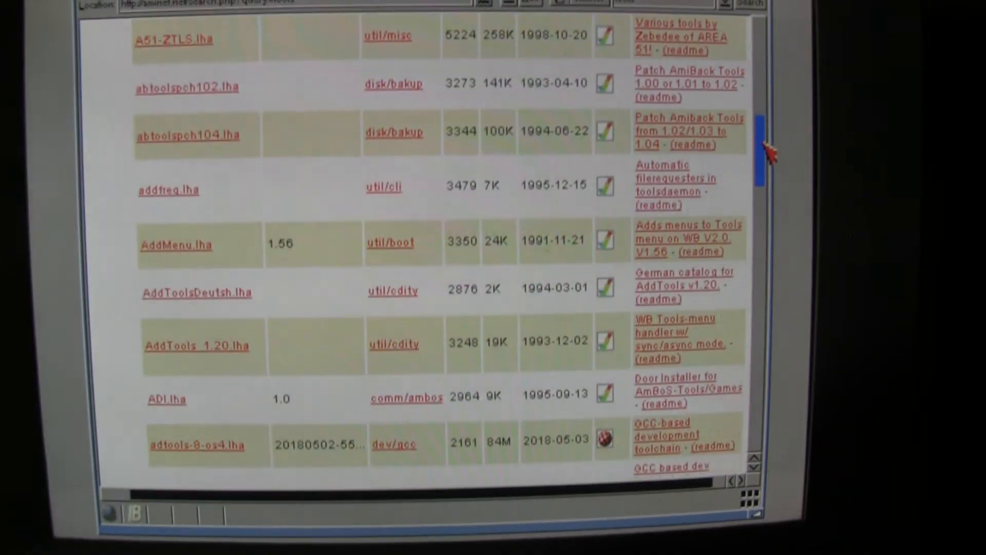
{"action": "scroll", "scroll_direction": "down", "scroll_amount": 3}
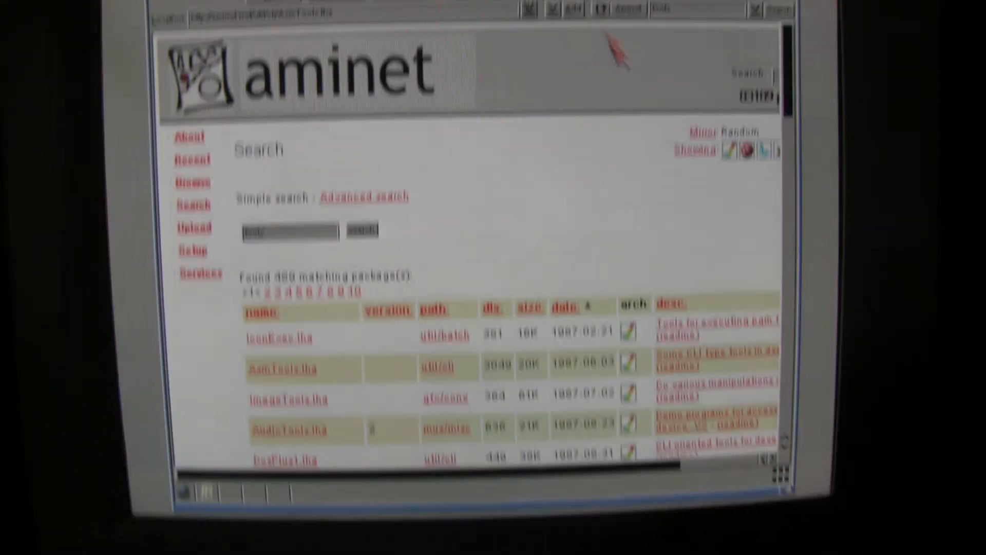
{"action": "left_click", "coordinate": [516, 58]}
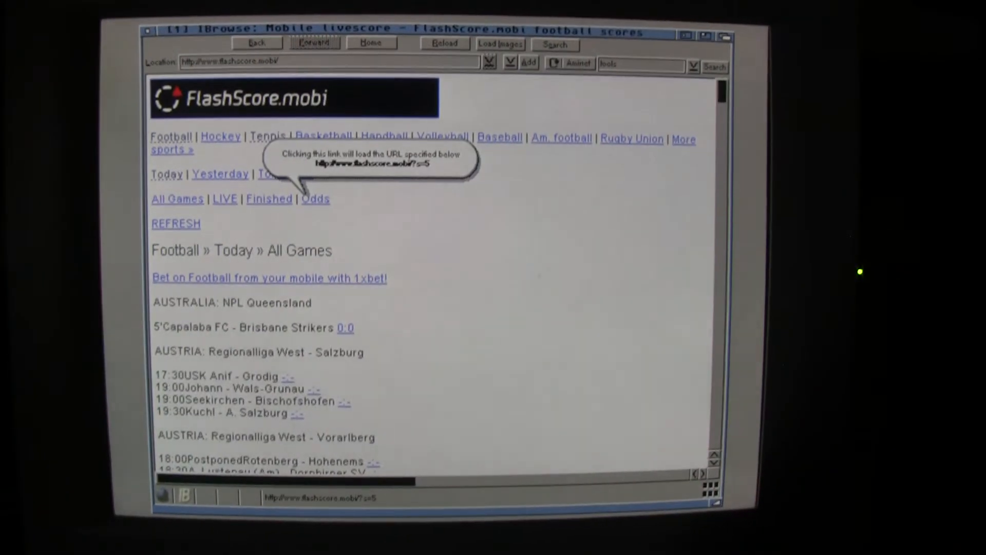
Scroll down FlashScore.mobi's list of today's football matches.
{"action": "scroll", "scroll_direction": "down", "scroll_amount": 3}
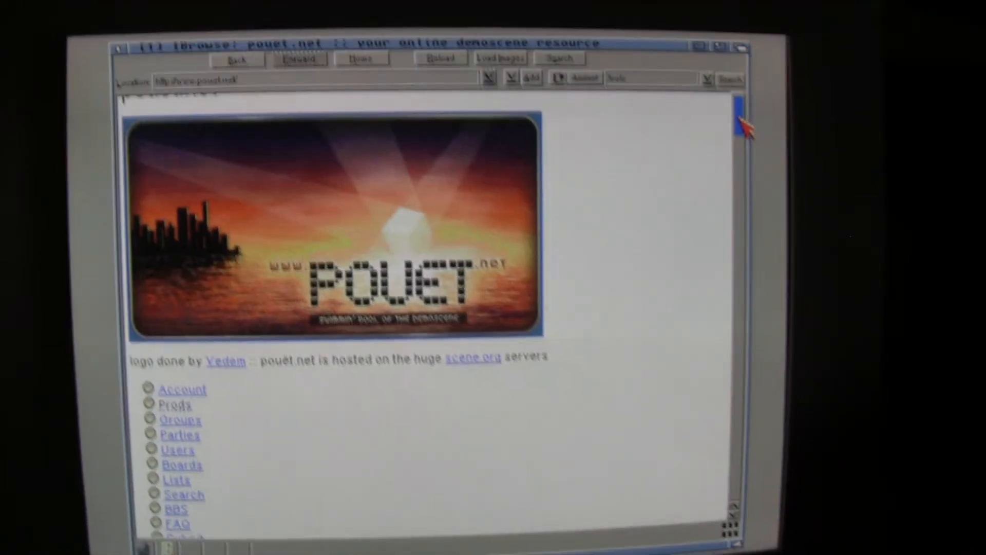
Scroll down the pouet.net front page toward the Prods link.
{"action": "scroll", "scroll_direction": "down", "scroll_amount": 3}
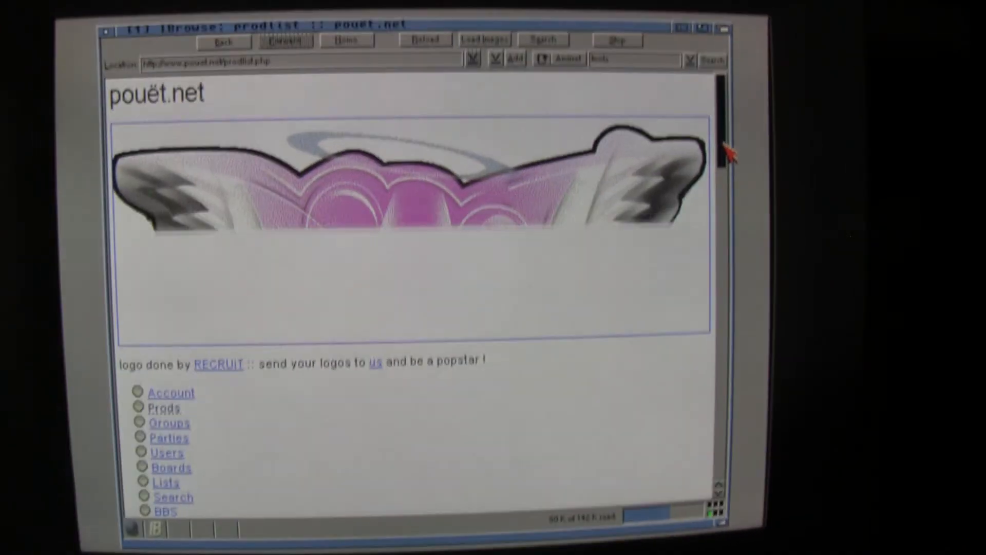
{"action": "scroll", "scroll_direction": "down", "scroll_amount": 3}
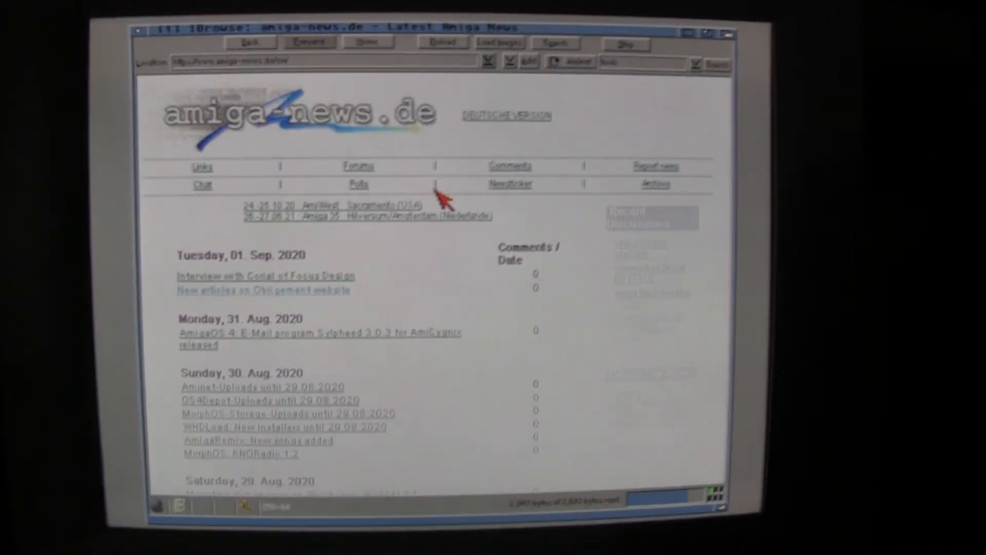
Scroll the amiga-news.de news list down to the 26 August 2020 items and page links.
{"action": "scroll", "scroll_direction": "down", "scroll_amount": 3}
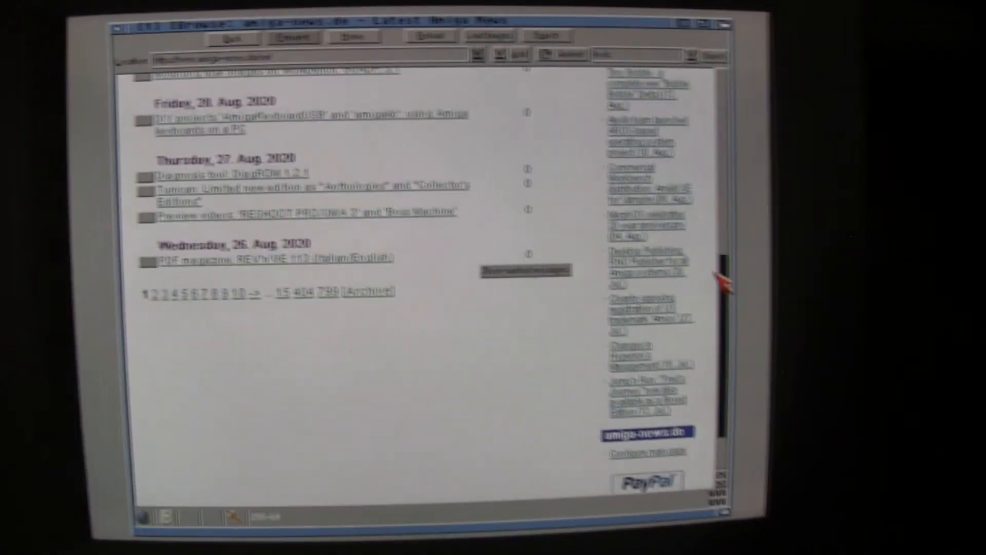